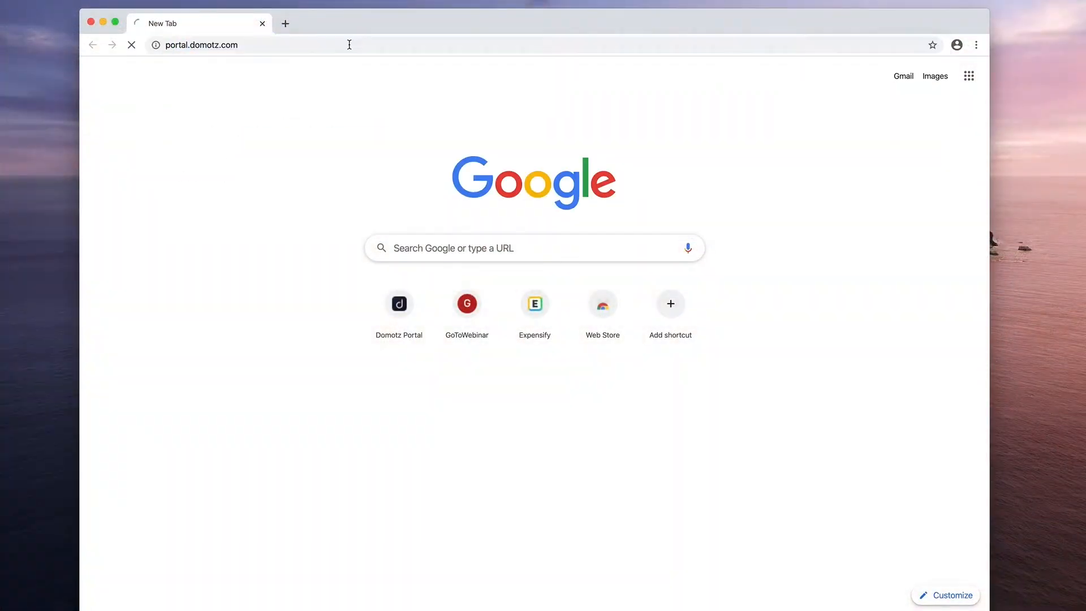
Start a new Domotz Pro account sign-up, enter the account email and password, and reveal the password to check it.
{"action": "left_click", "coordinate": [398, 303]}
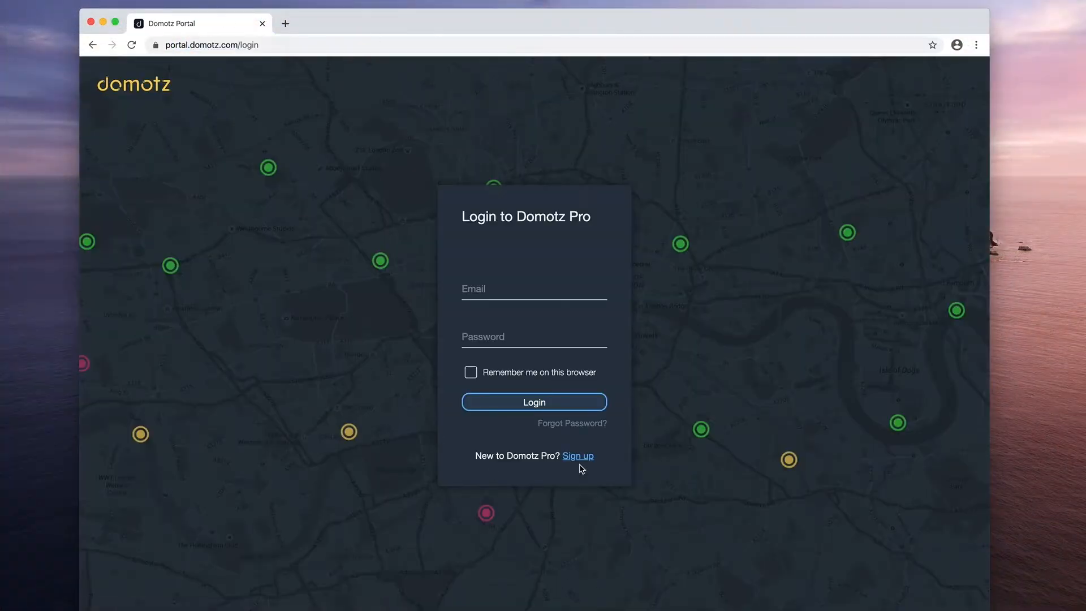
{"action": "left_click", "coordinate": [578, 454]}
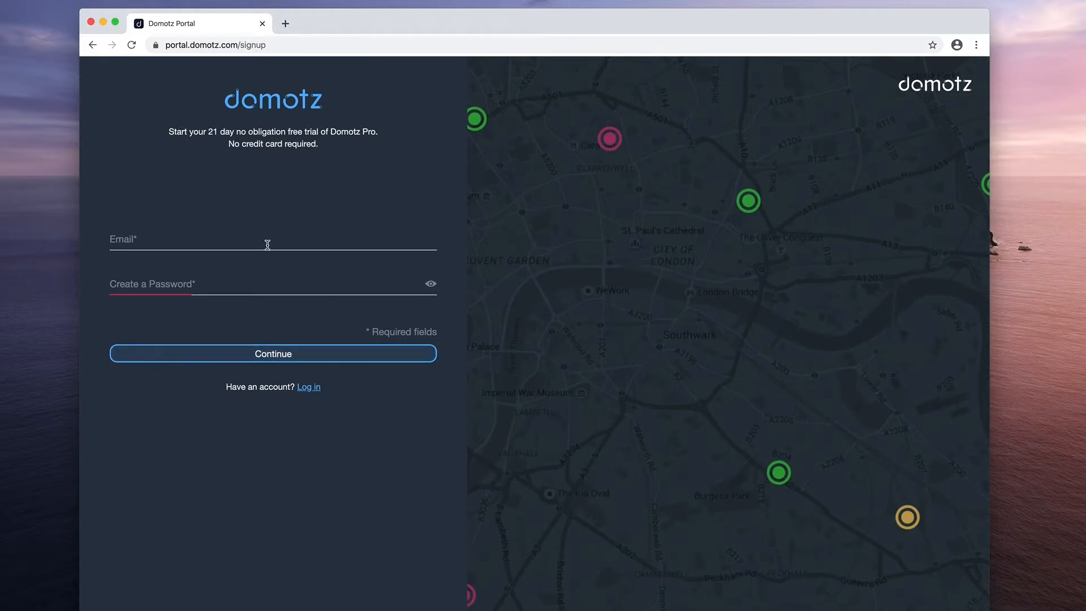
{"action": "left_click", "coordinate": [270, 239]}
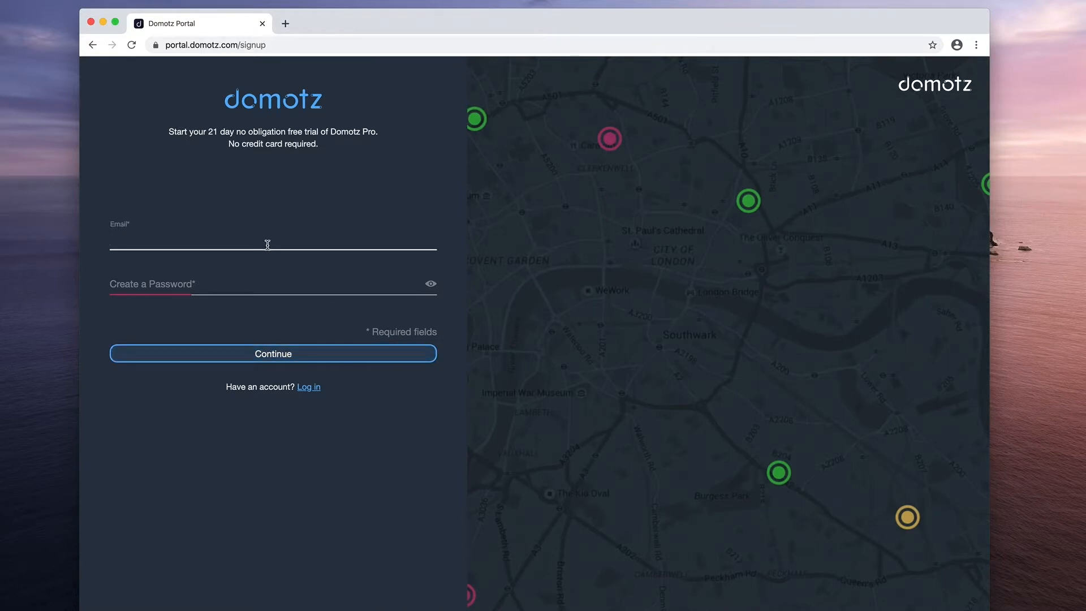
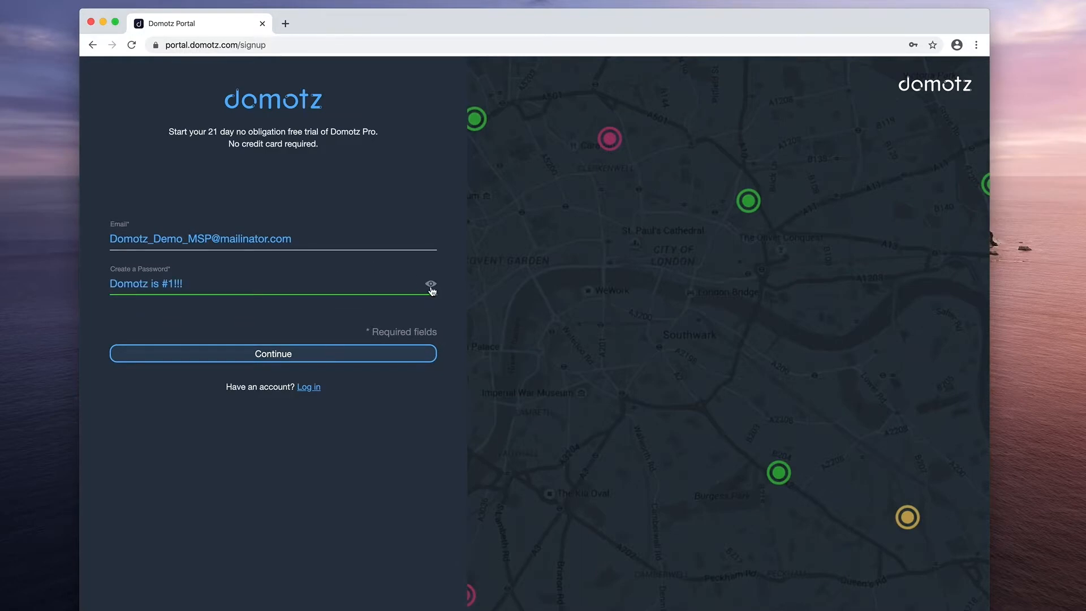
{"action": "left_click", "coordinate": [273, 353]}
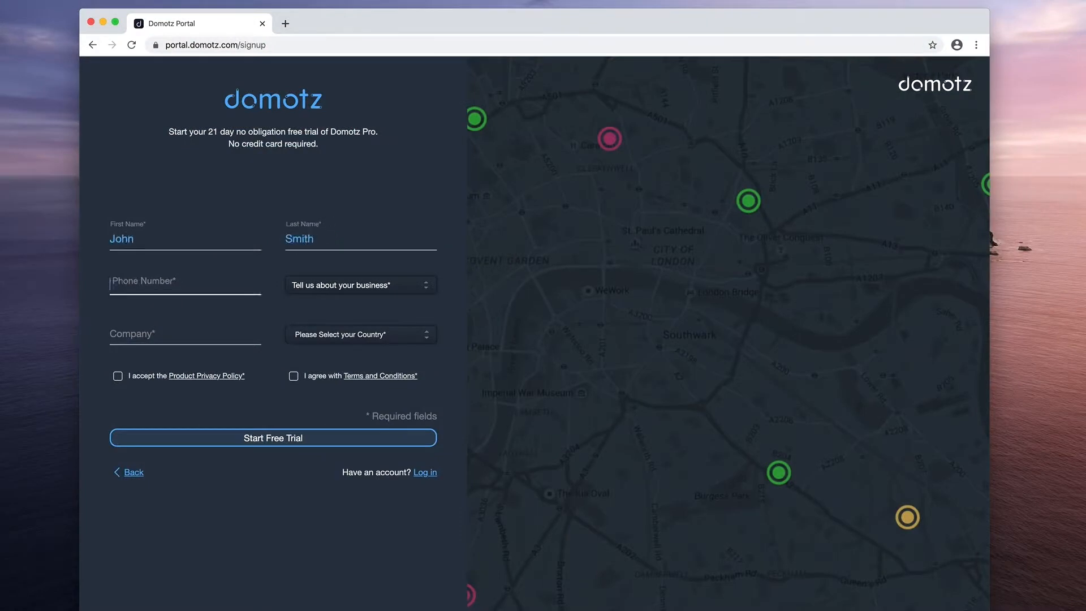
Enter phone 801-555-12.., company MSPs R Us!, Managed Service Provider in United States, and start the free trial.
{"action": "type", "text": "801-555-12"}
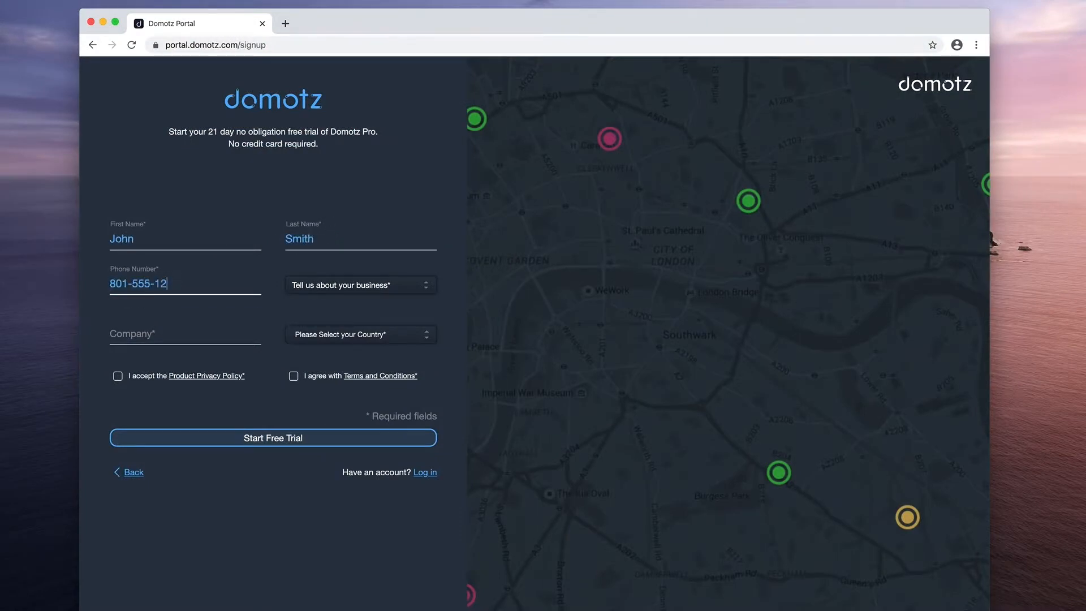
{"action": "type", "text": "MSPs R Us!"}
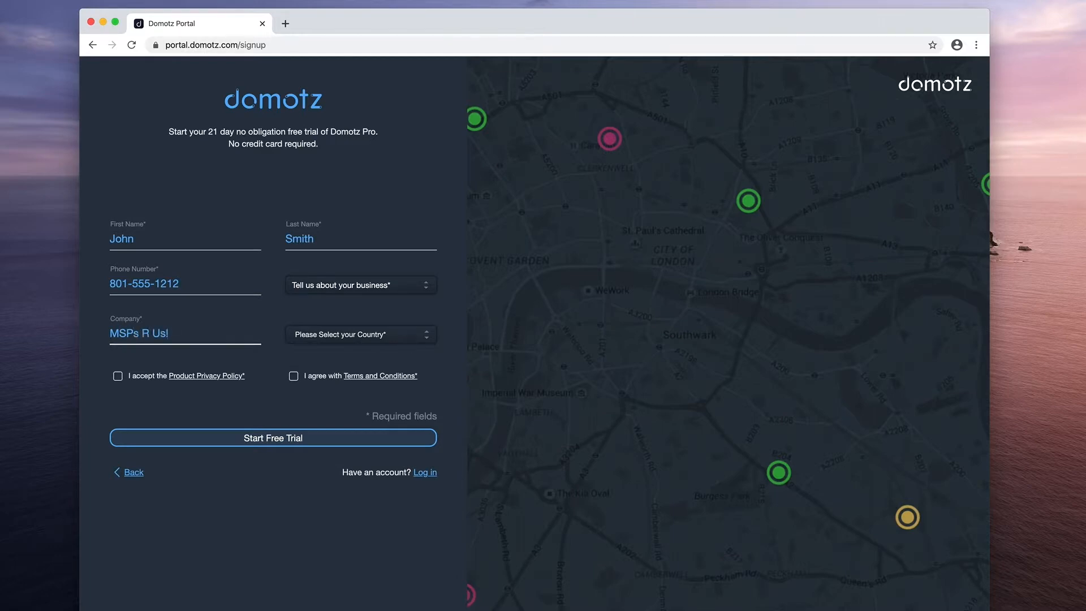
{"action": "left_click", "coordinate": [360, 285]}
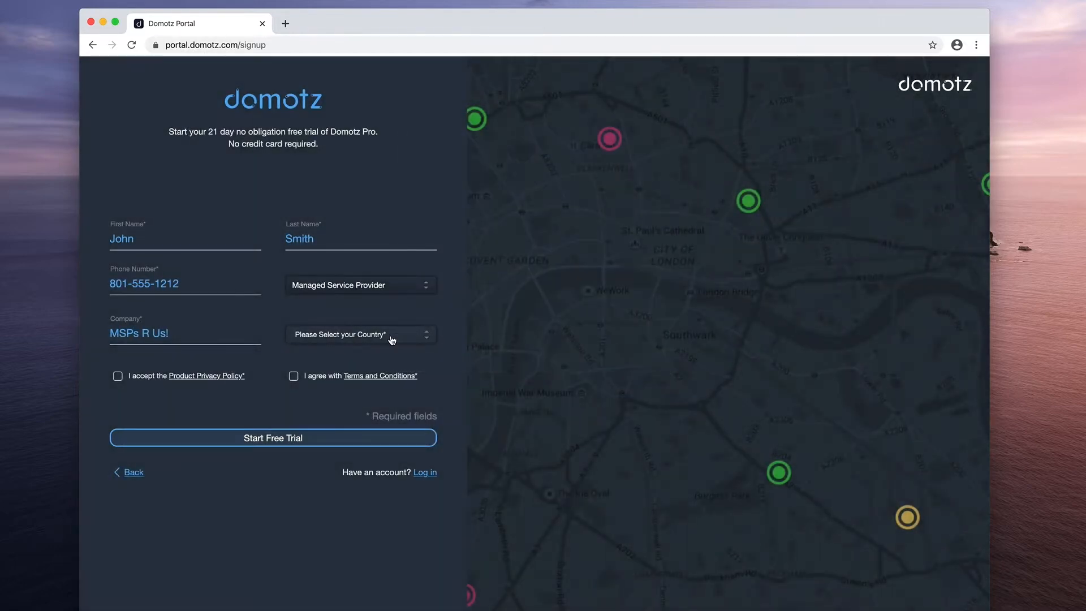
{"action": "left_click", "coordinate": [360, 335]}
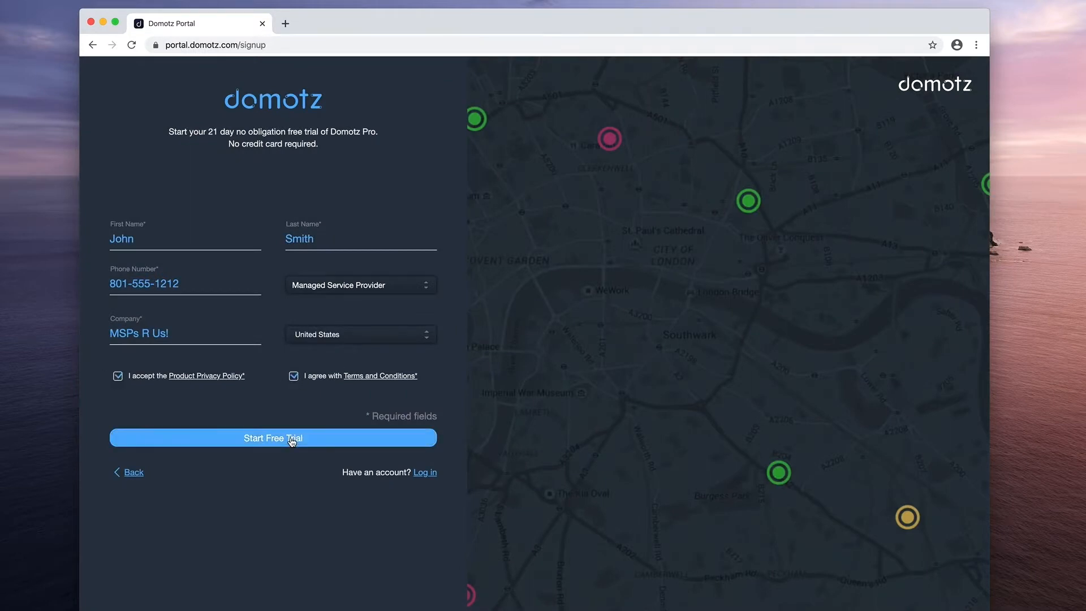
{"action": "left_click", "coordinate": [272, 437]}
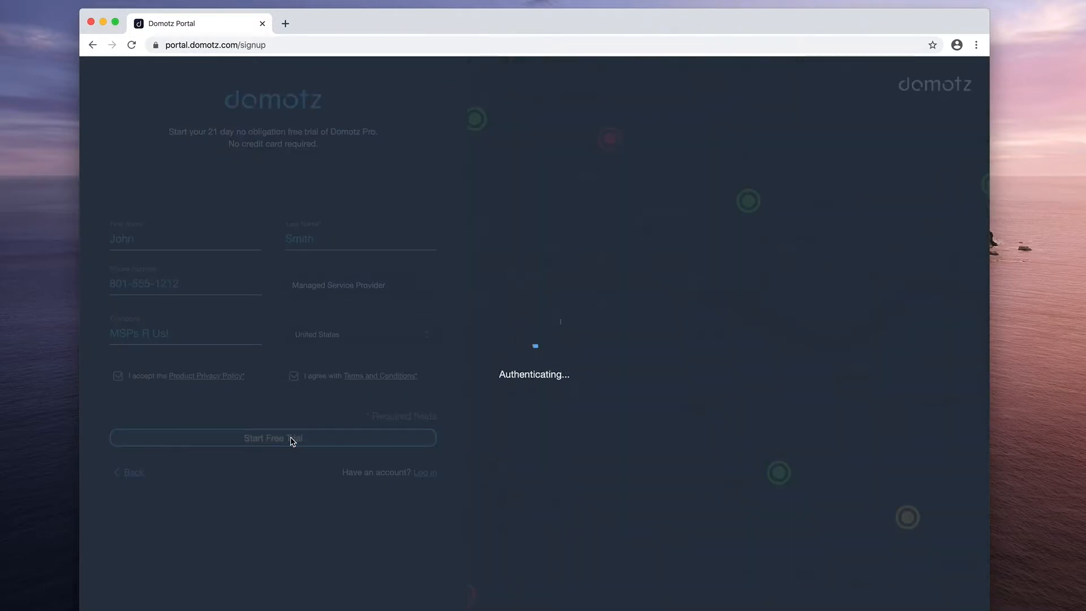
Reach the Add an Agent page and show the platform list for installing a software agent.
{"action": "left_click", "coordinate": [273, 438]}
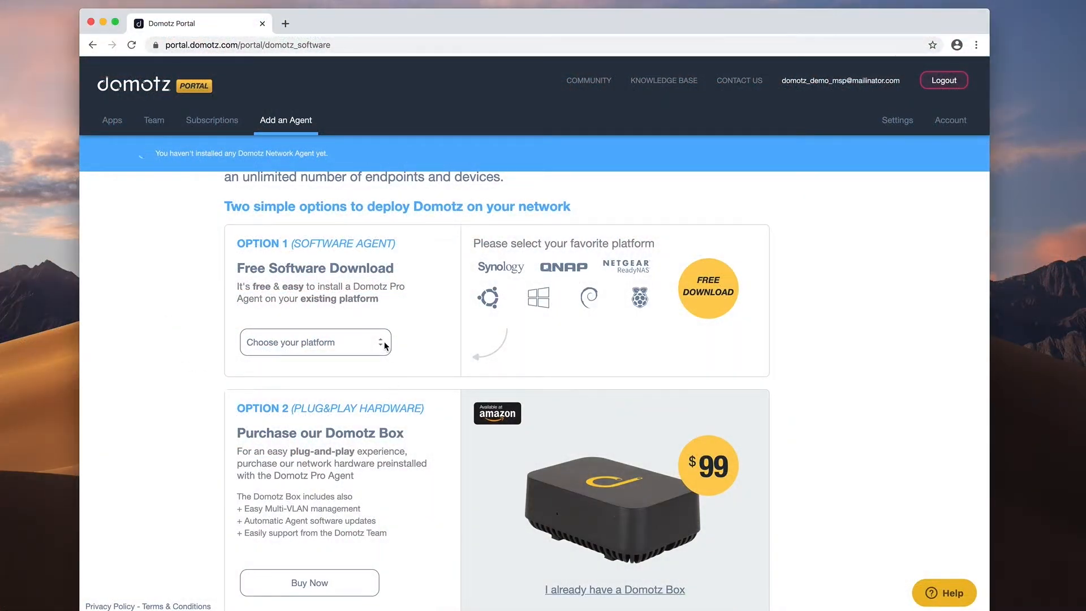
{"action": "left_click", "coordinate": [314, 341]}
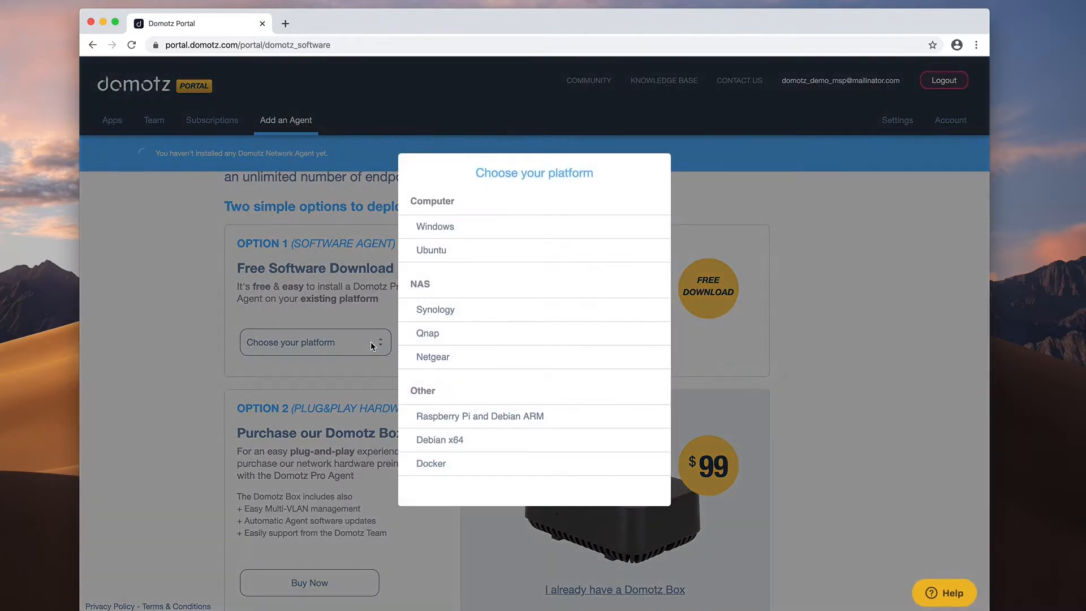
{"action": "mouse_move", "coordinate": [431, 250]}
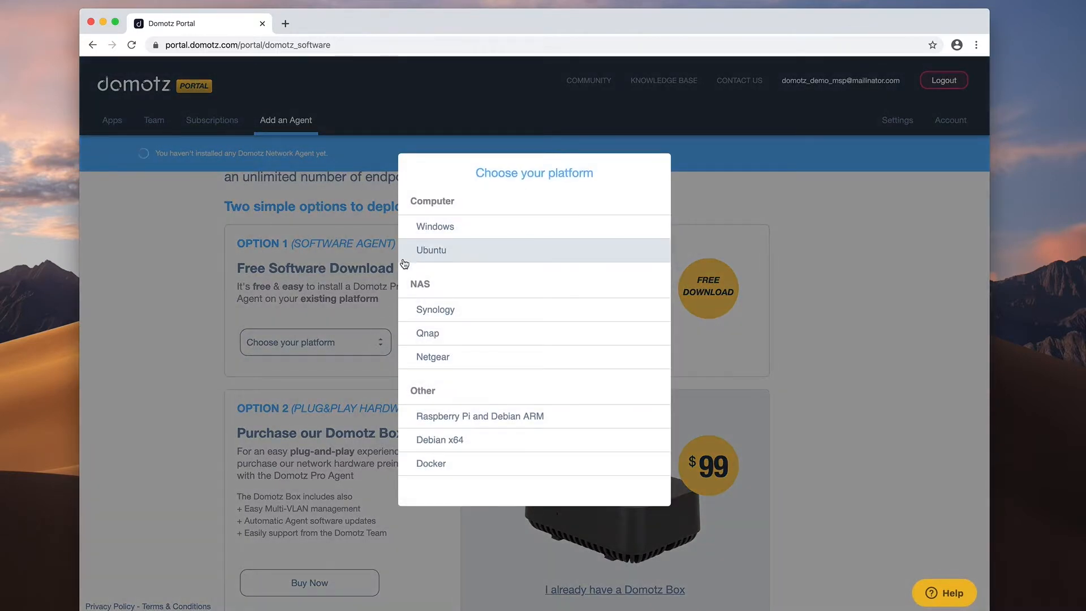
{"action": "mouse_move", "coordinate": [404, 409]}
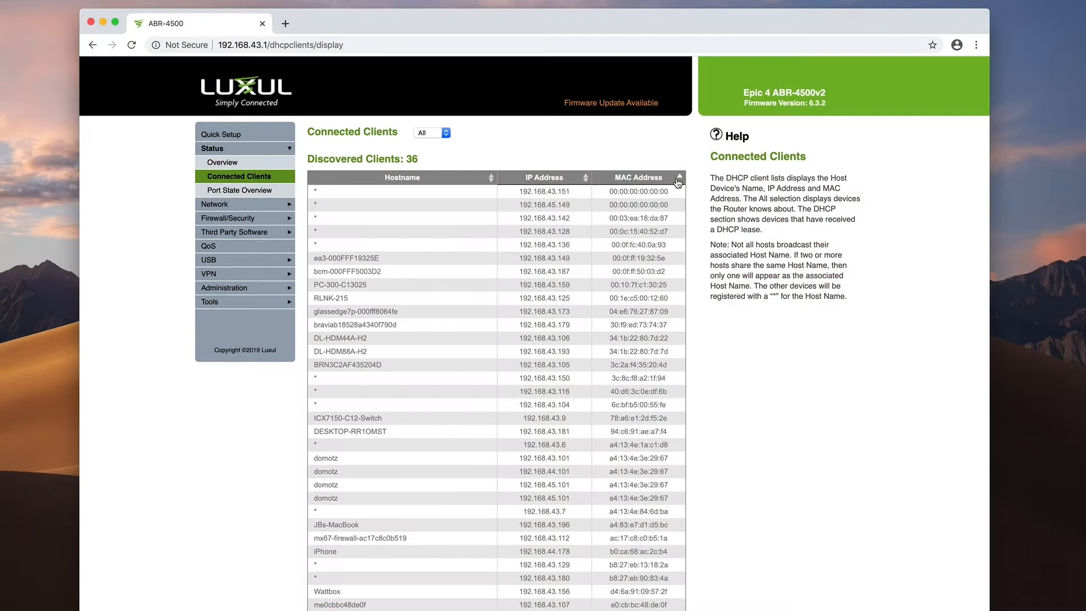
Select the 192.168.43.197 client in the Luxul router list and load 192.168.43.197:3000.
{"action": "scroll", "scroll_direction": "down", "scroll_amount": 3}
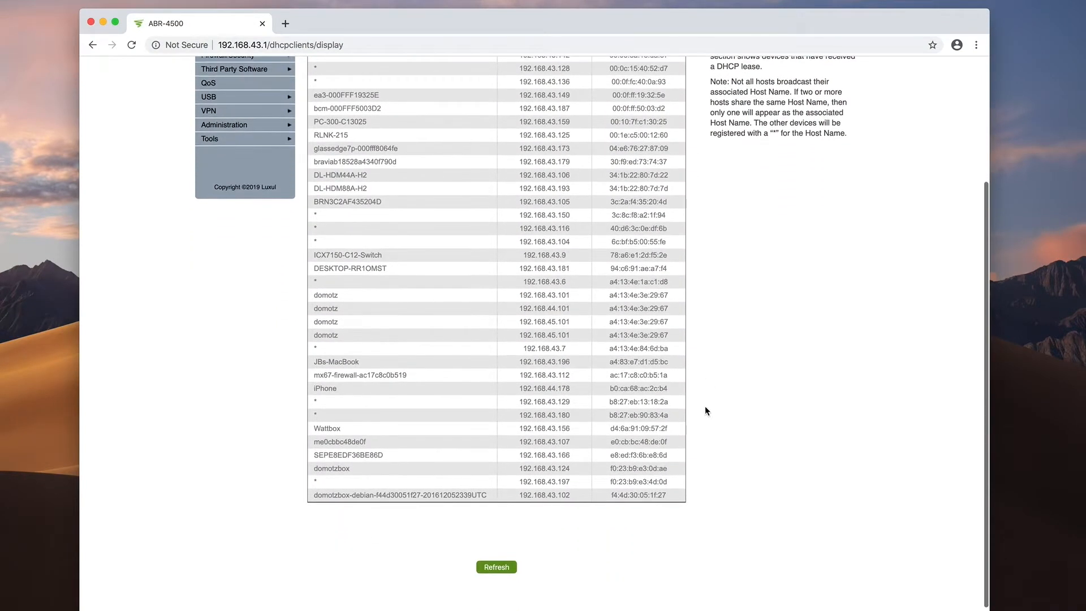
{"action": "mouse_move", "coordinate": [567, 507]}
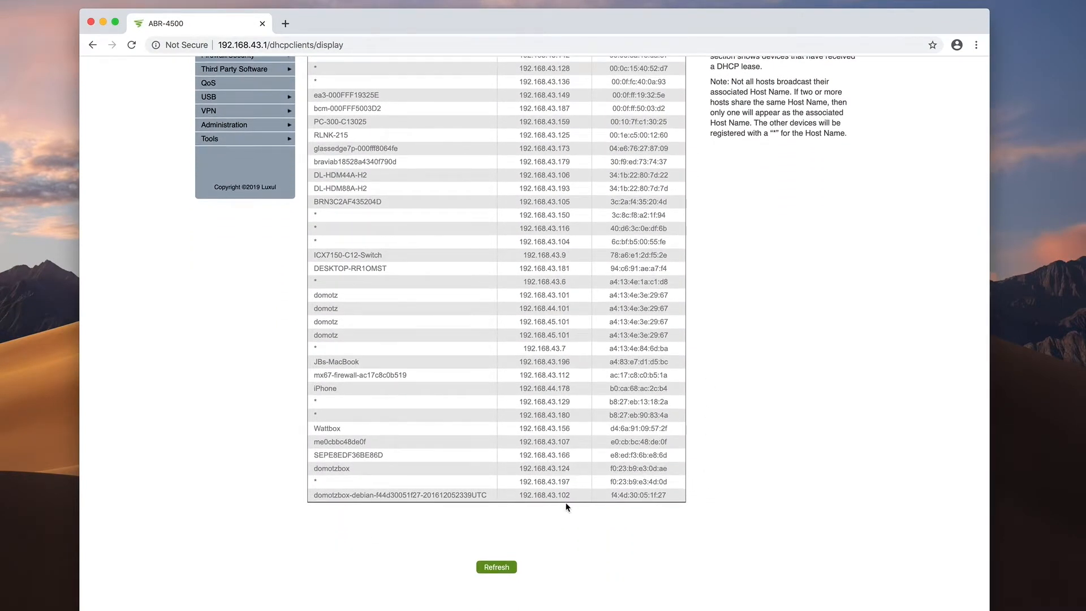
{"action": "double_click", "coordinate": [524, 482]}
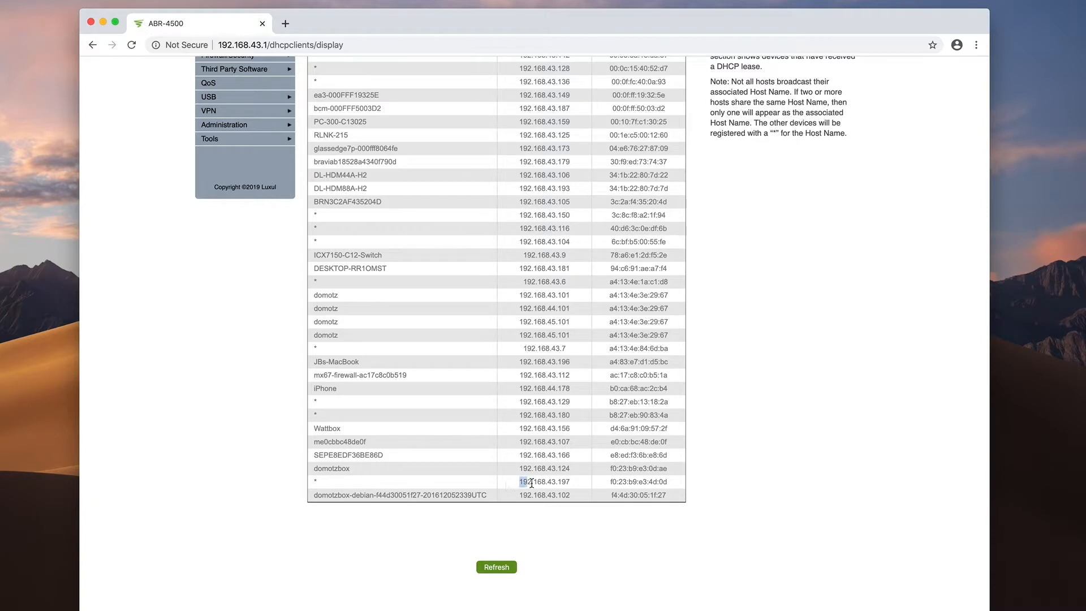
{"action": "double_click", "coordinate": [544, 482]}
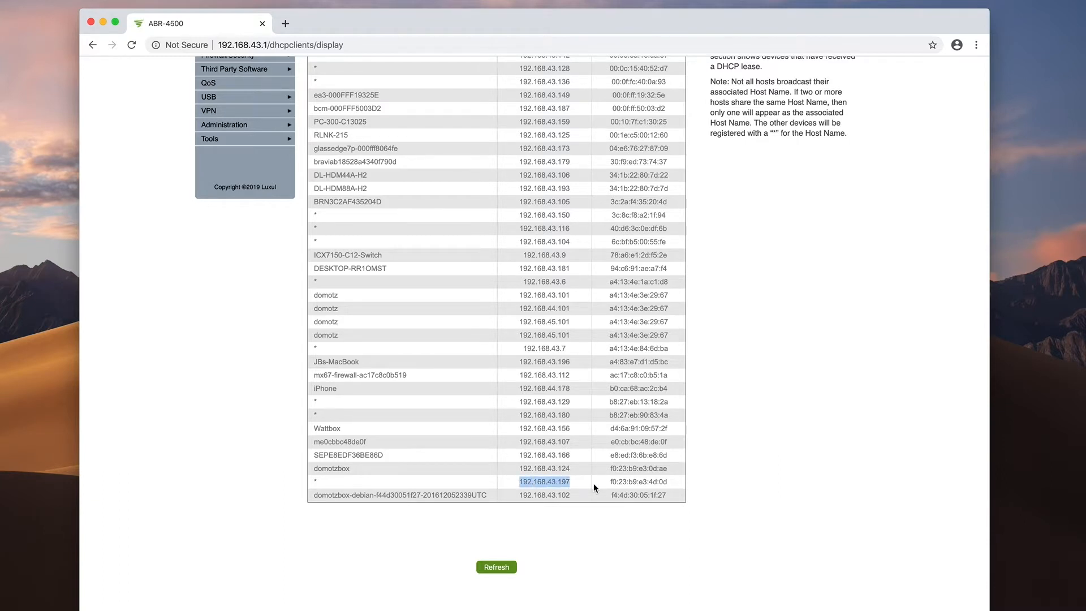
{"action": "mouse_move", "coordinate": [434, 188]}
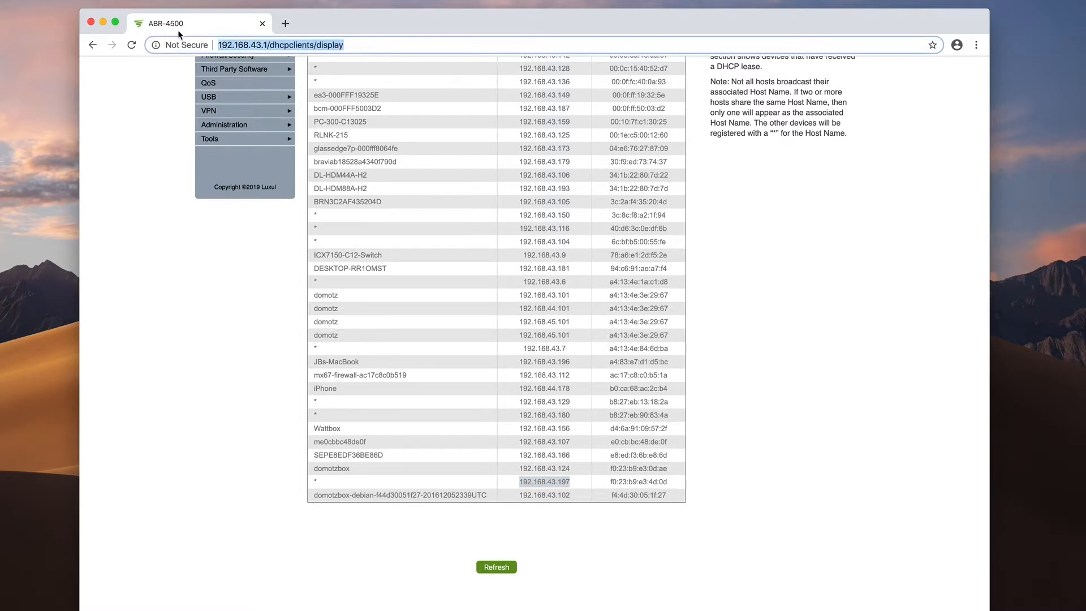
{"action": "type", "text": "192.168.43.197:3000/#/restricte"}
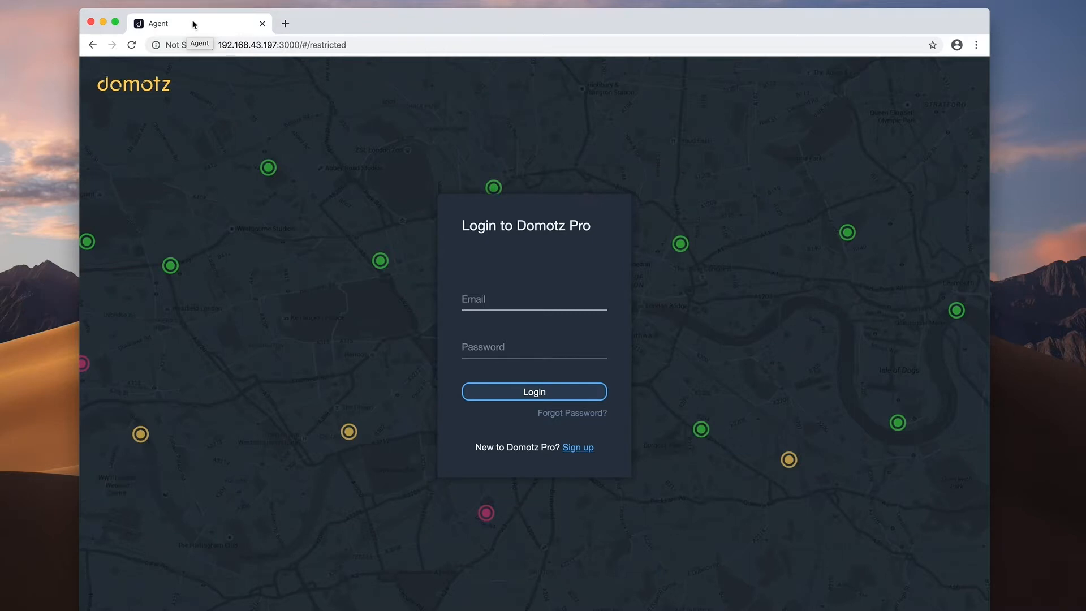
Sign in to the Domotz Agent with the domotz_demo account email and password.
{"action": "type", "text": "domotz_demo"}
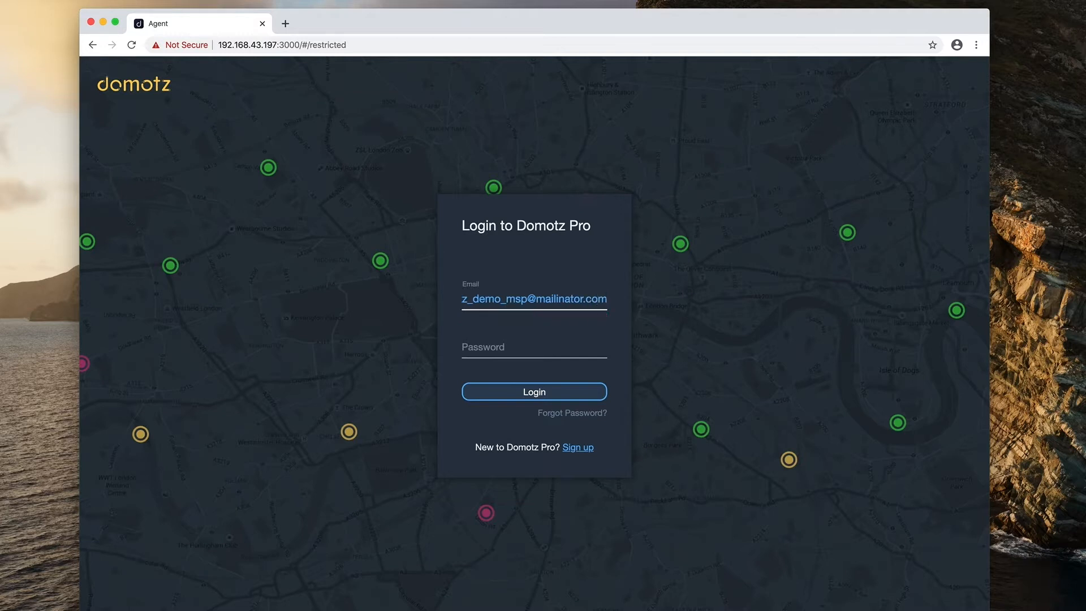
{"action": "type", "text": "••••"}
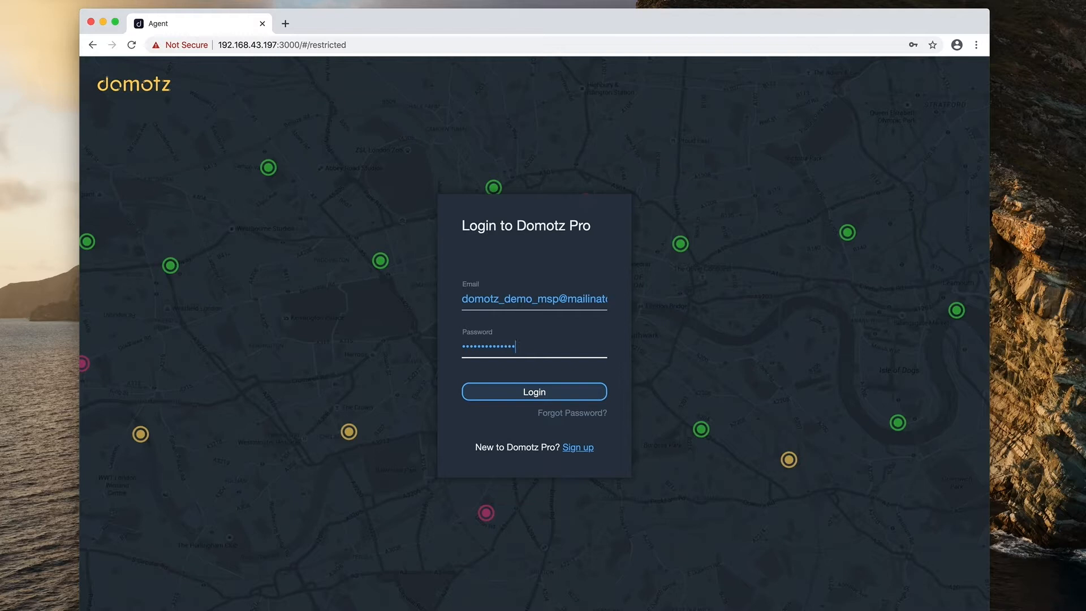
{"action": "left_click", "coordinate": [532, 392]}
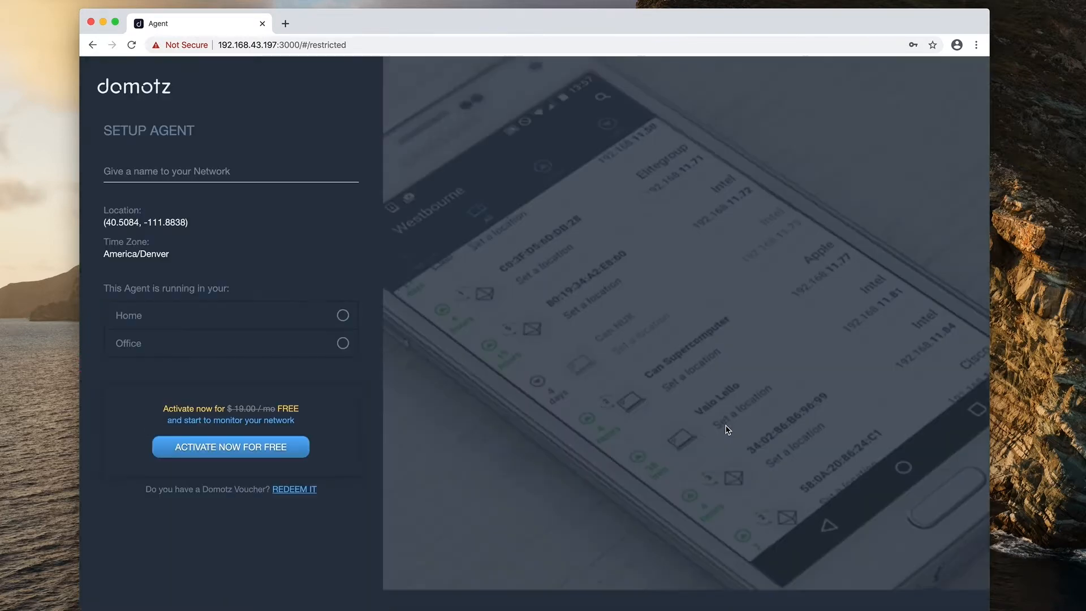
Name the agent My Agent, mark it as an office network, and activate it for free.
{"action": "type", "text": "My Age"}
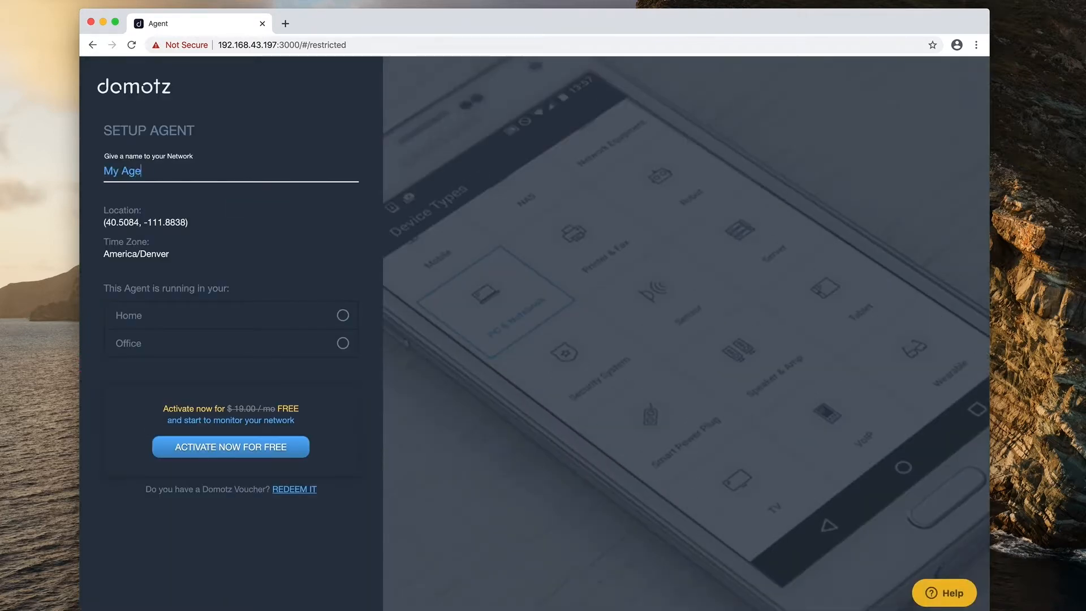
{"action": "left_click", "coordinate": [342, 343]}
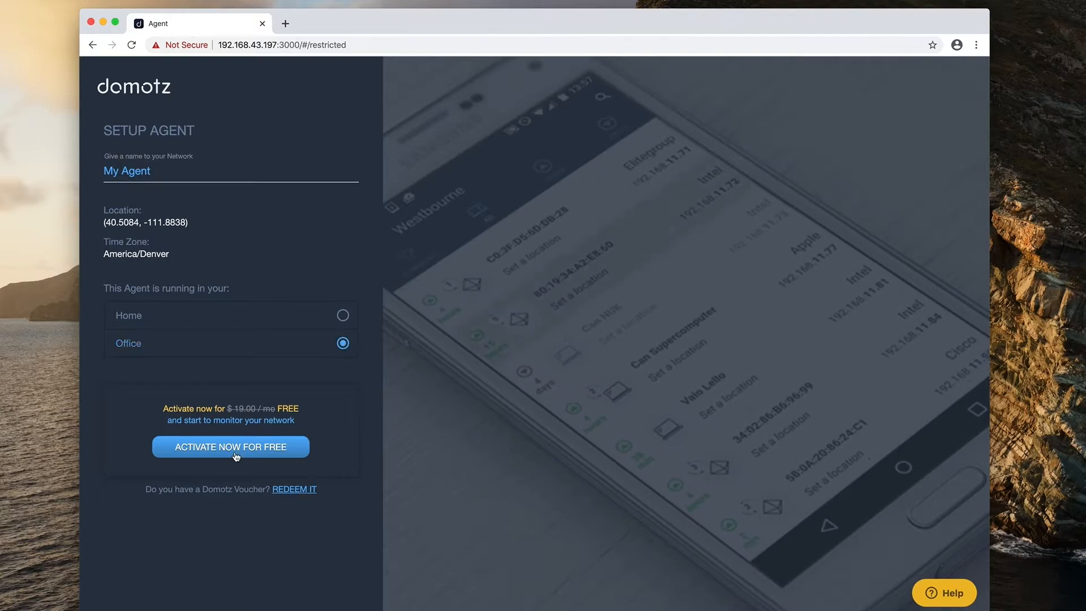
{"action": "left_click", "coordinate": [230, 446]}
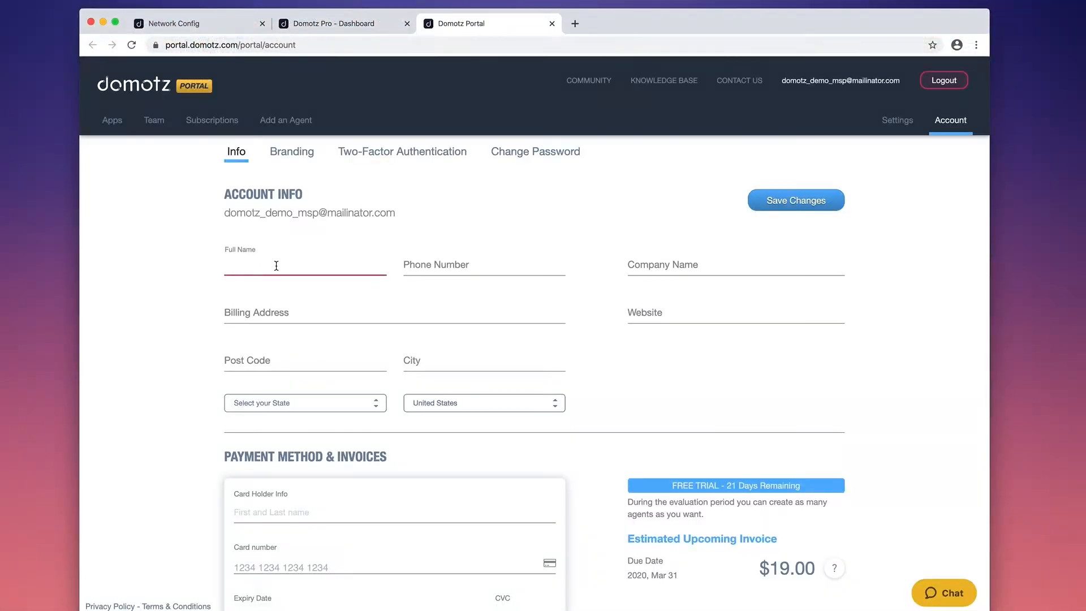
Enter contact name, phone 801-555-12.., 555 Somewhere Ro.., city Someplace Nice, company MSPs R Us!!!, MSPsRUs.com and District of Columbia.
{"action": "type", "text": "Joh"}
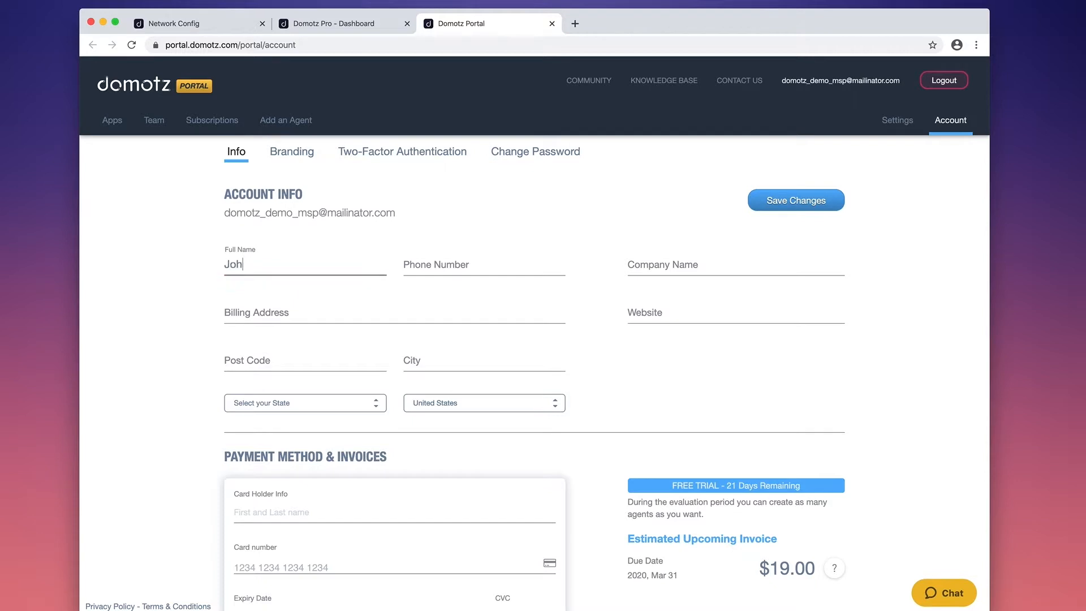
{"action": "type", "text": "801-555-12"}
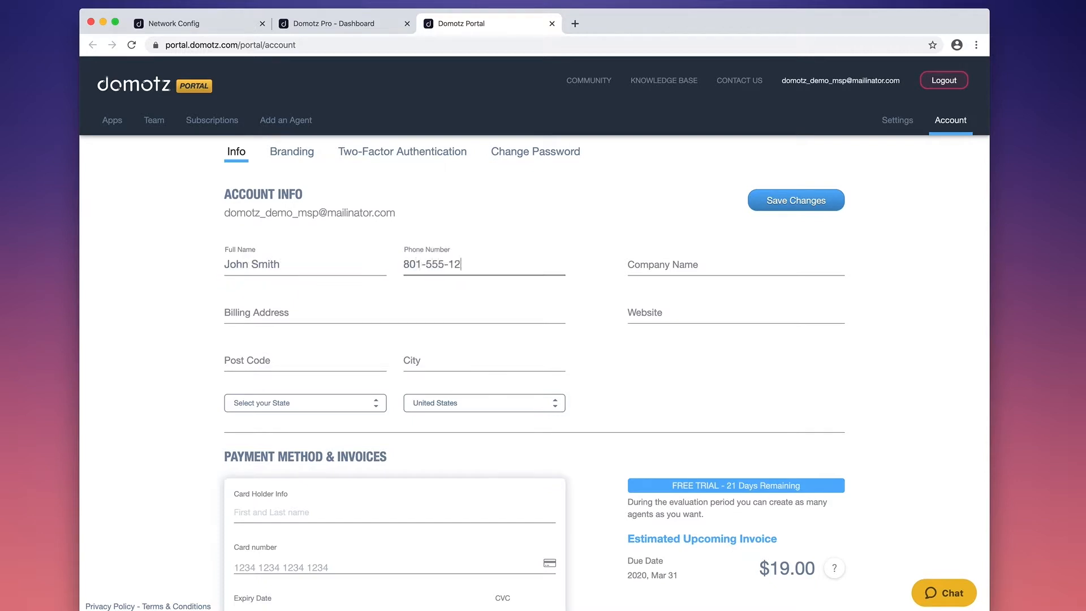
{"action": "type", "text": "555 Somewhere Ro"}
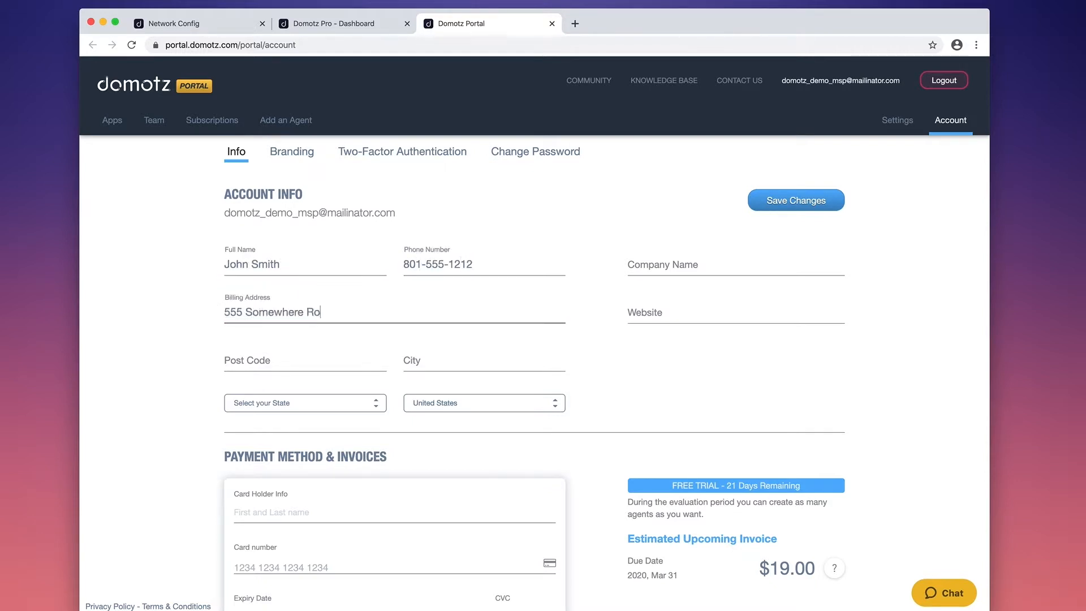
{"action": "type", "text": "S"}
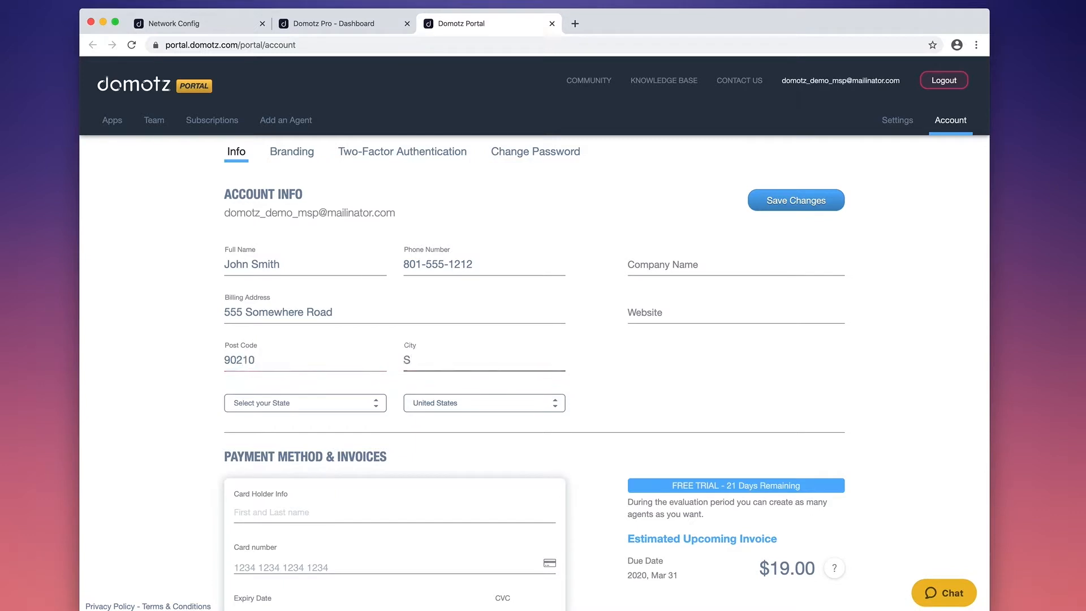
{"action": "type", "text": "omeplace Nice"}
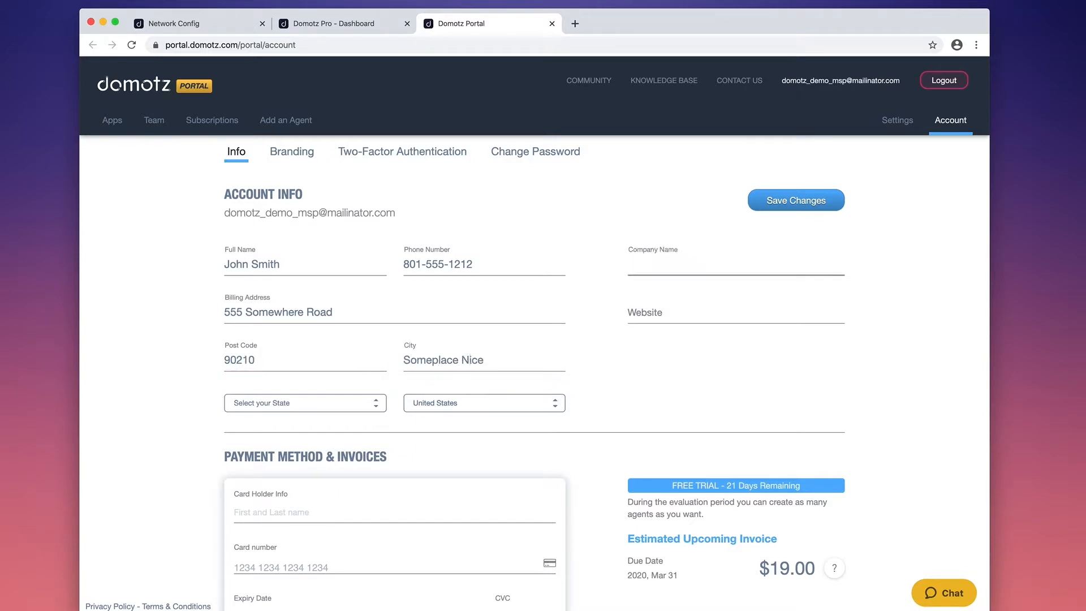
{"action": "type", "text": "MSPs R Us!!!"}
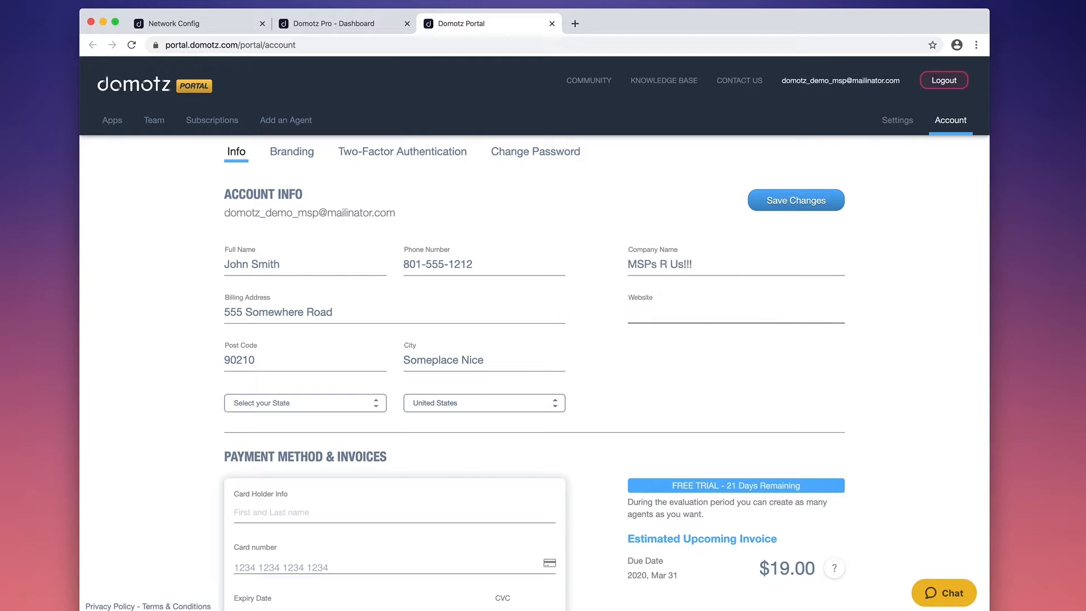
{"action": "type", "text": "MSPsRUs.com"}
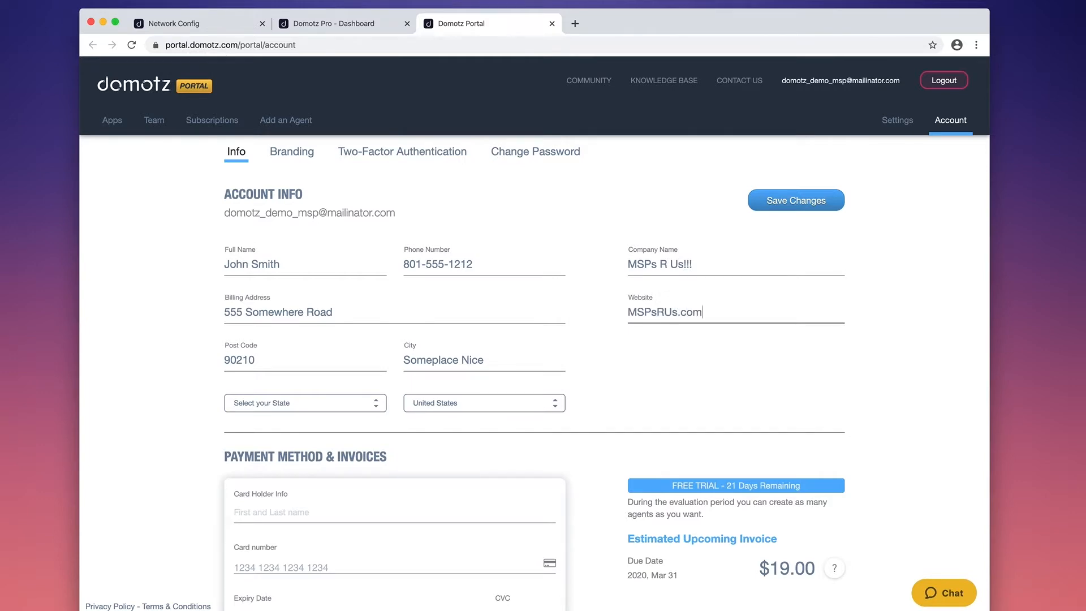
{"action": "left_click", "coordinate": [305, 403]}
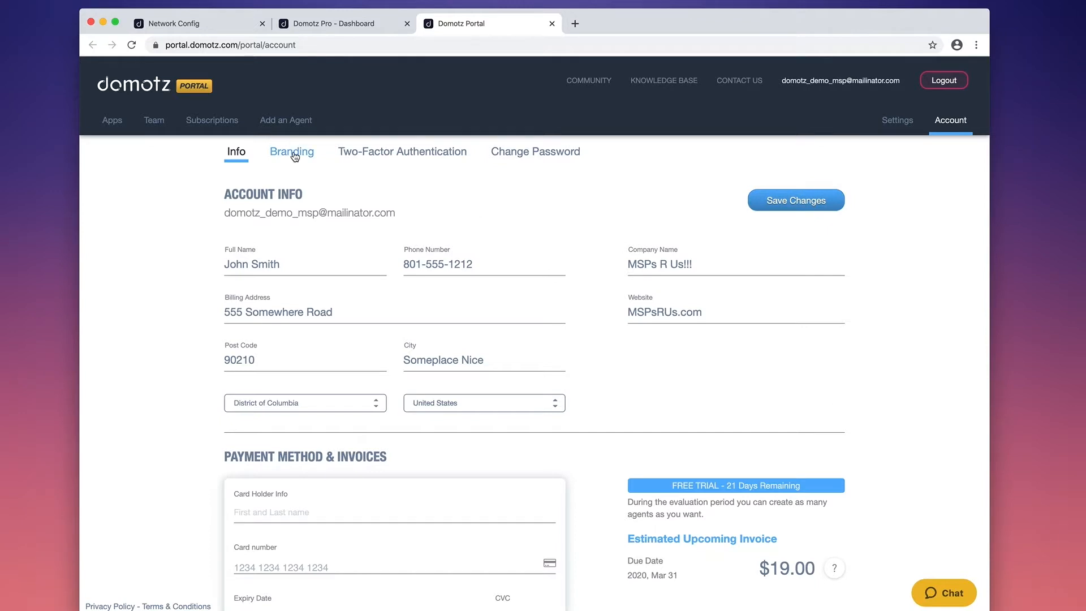
{"action": "left_click", "coordinate": [717, 387]}
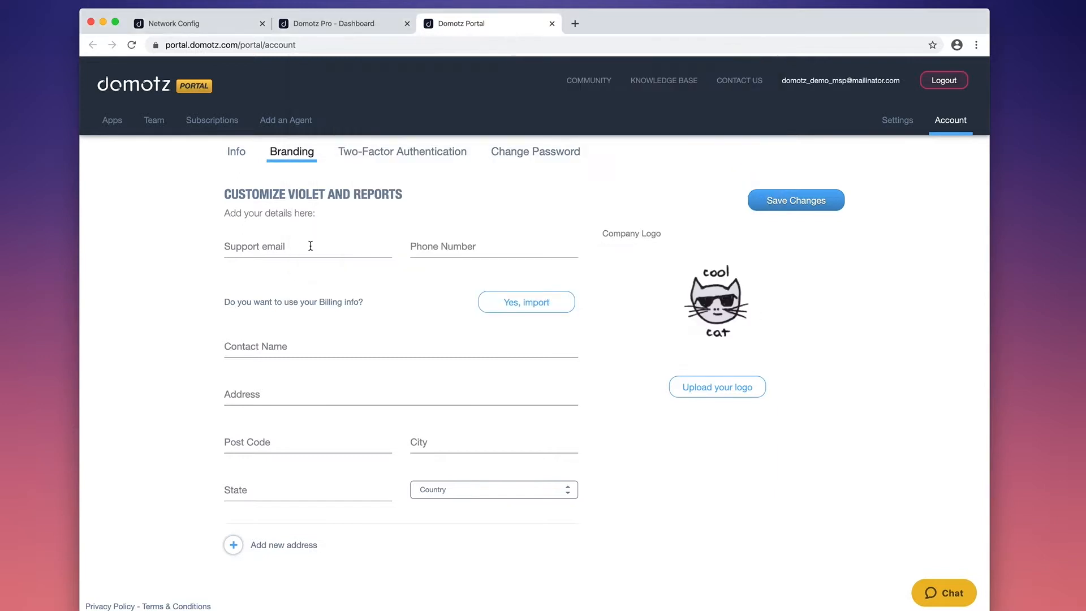
{"action": "type", "text": "support@mspsrus"}
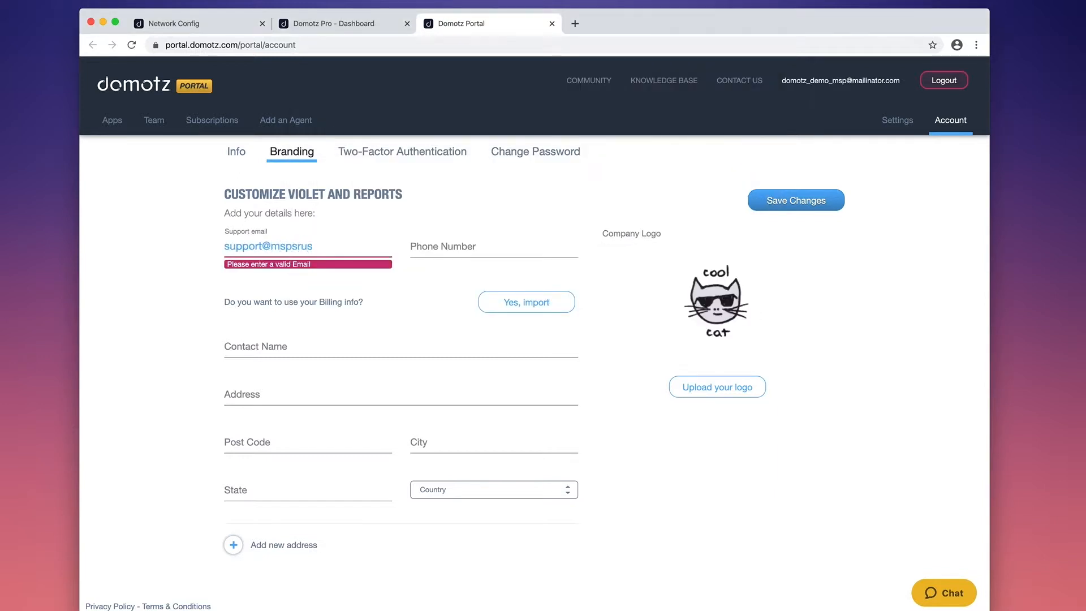
{"action": "type", "text": "801-555-1212"}
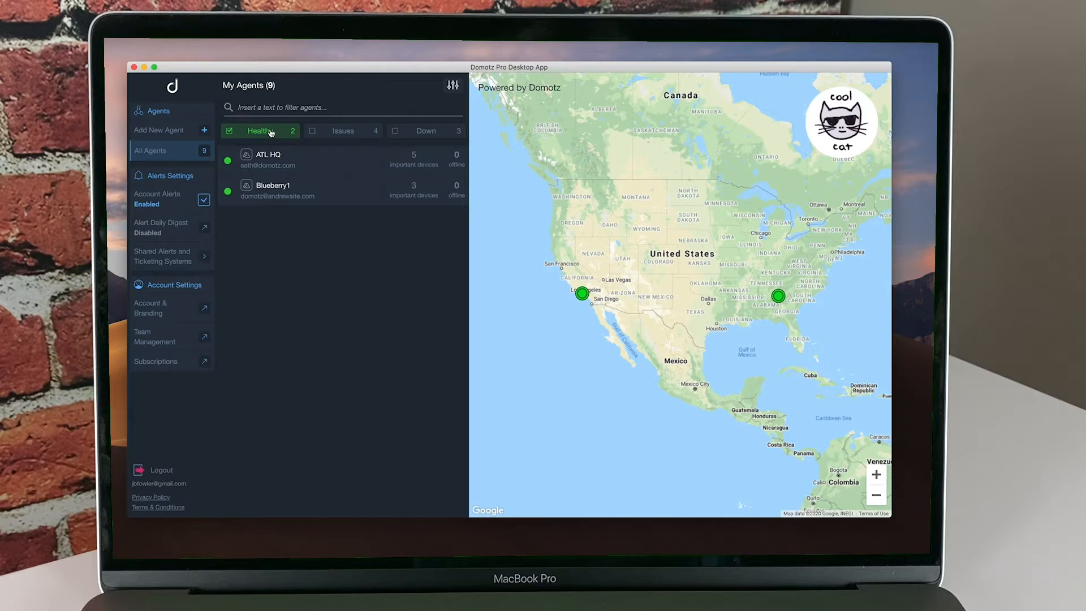
Filter agents to Down and Issues, then show the IoT Lab agent's device list.
{"action": "left_click", "coordinate": [425, 131]}
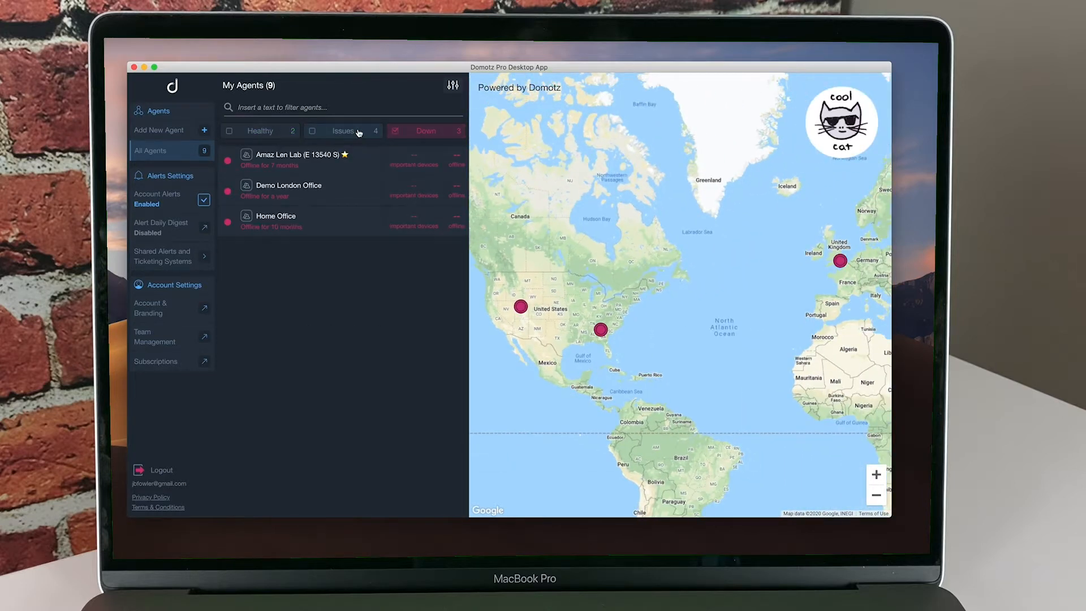
{"action": "left_click", "coordinate": [230, 131]}
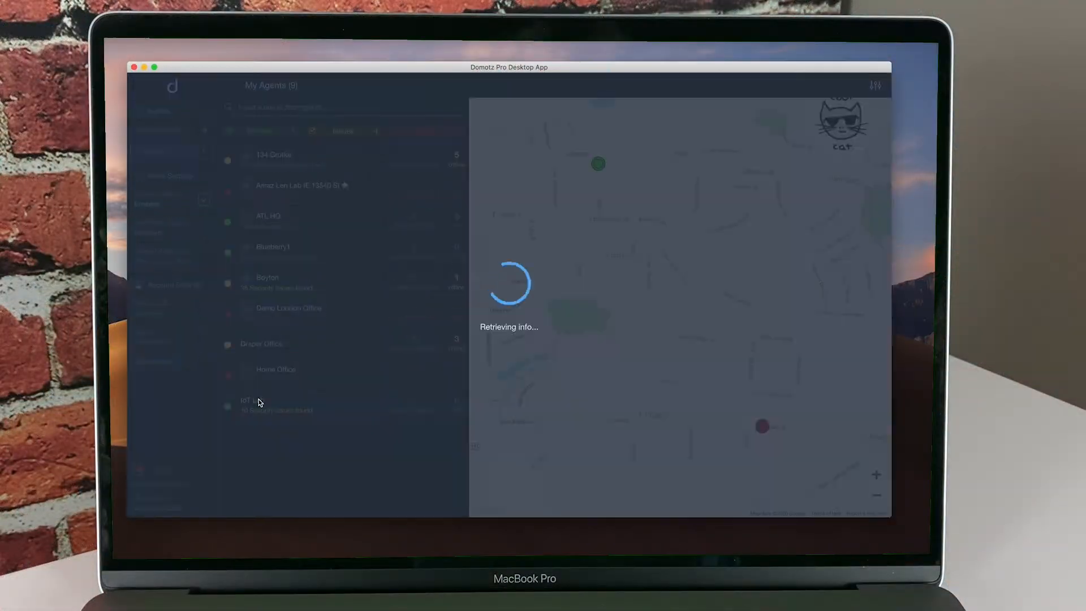
{"action": "left_click", "coordinate": [249, 404]}
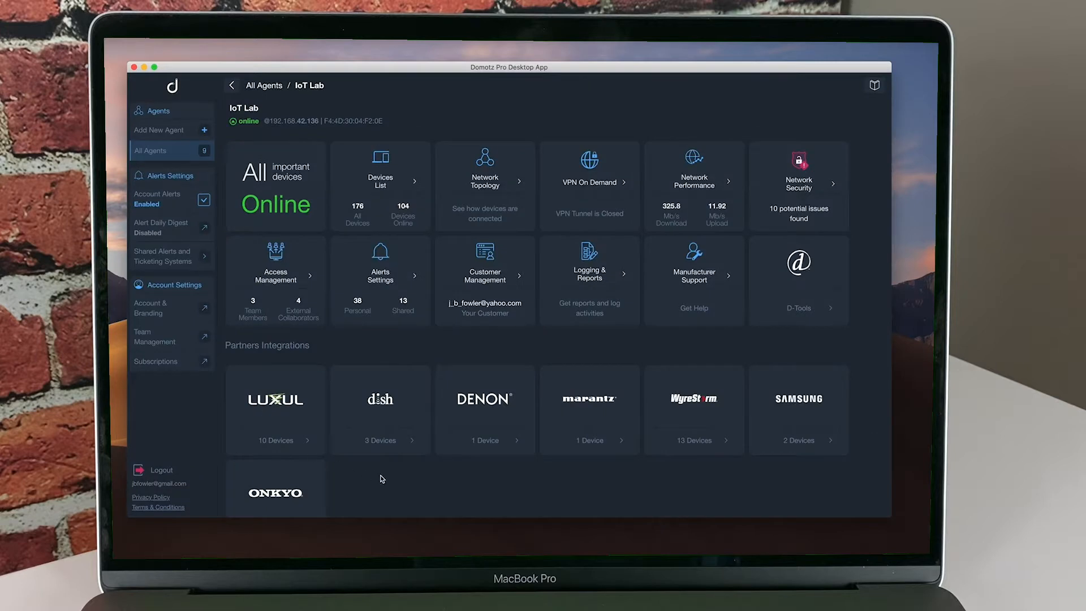
{"action": "left_click", "coordinate": [380, 176]}
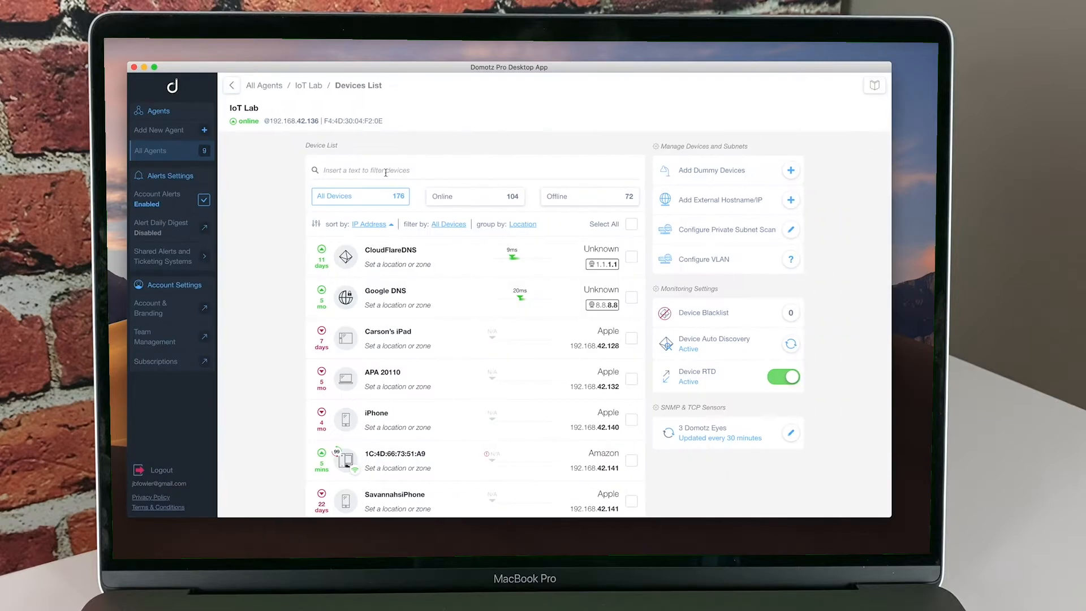
{"action": "scroll", "scroll_direction": "down", "scroll_amount": 3}
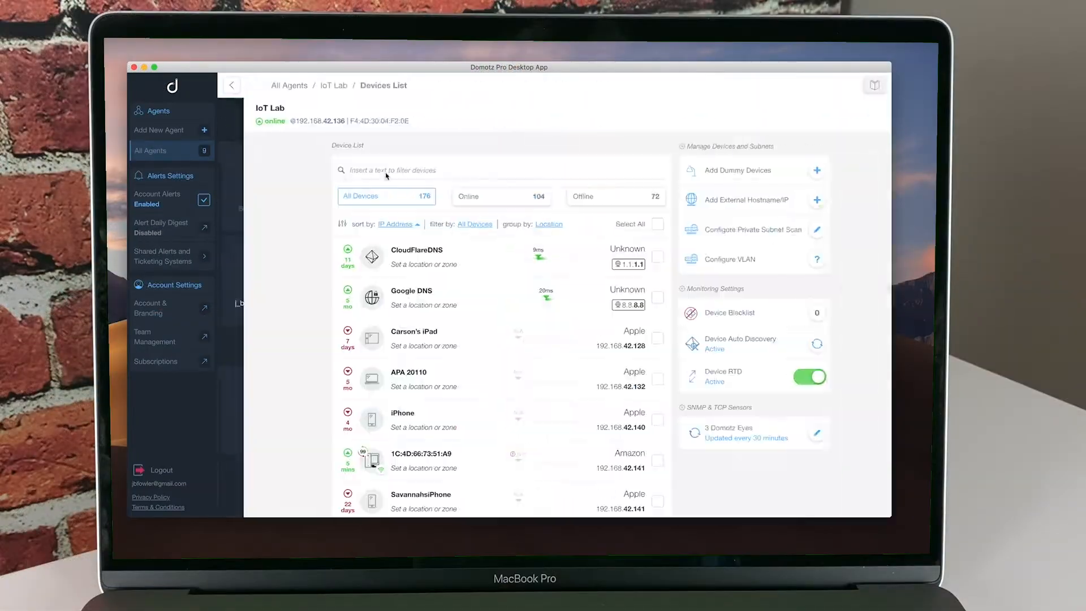
{"action": "scroll", "scroll_direction": "down", "scroll_amount": 3}
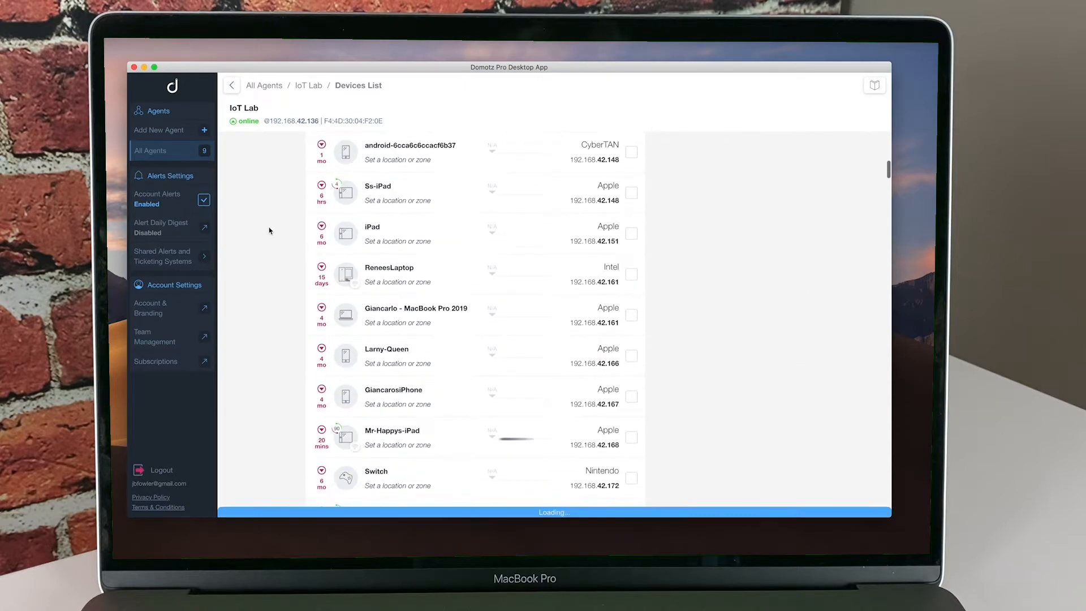
{"action": "scroll", "scroll_direction": "down", "scroll_amount": 3}
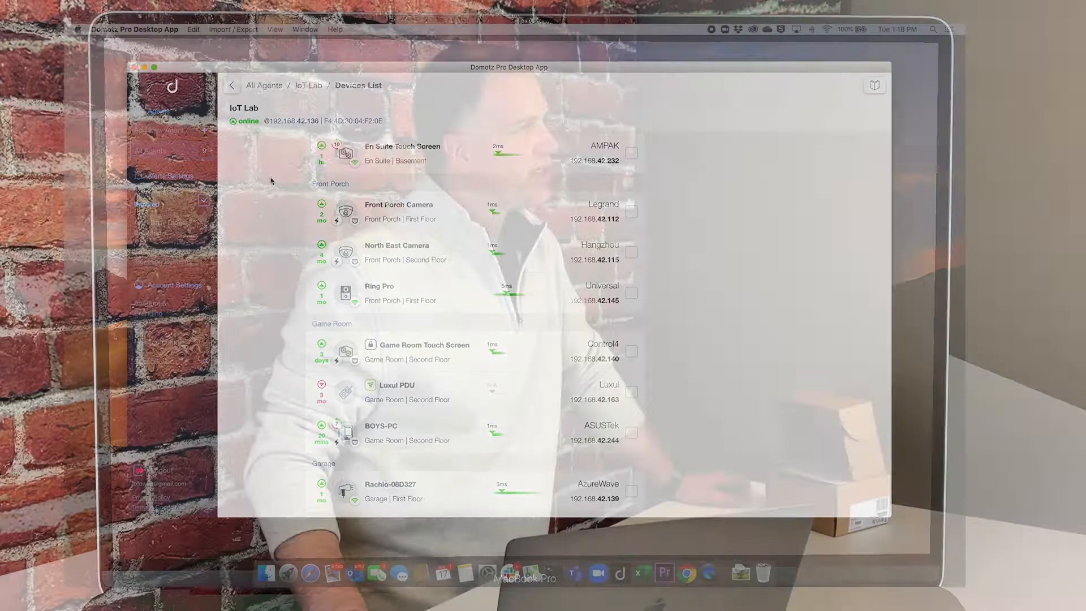
{"action": "scroll", "scroll_direction": "down", "scroll_amount": 3}
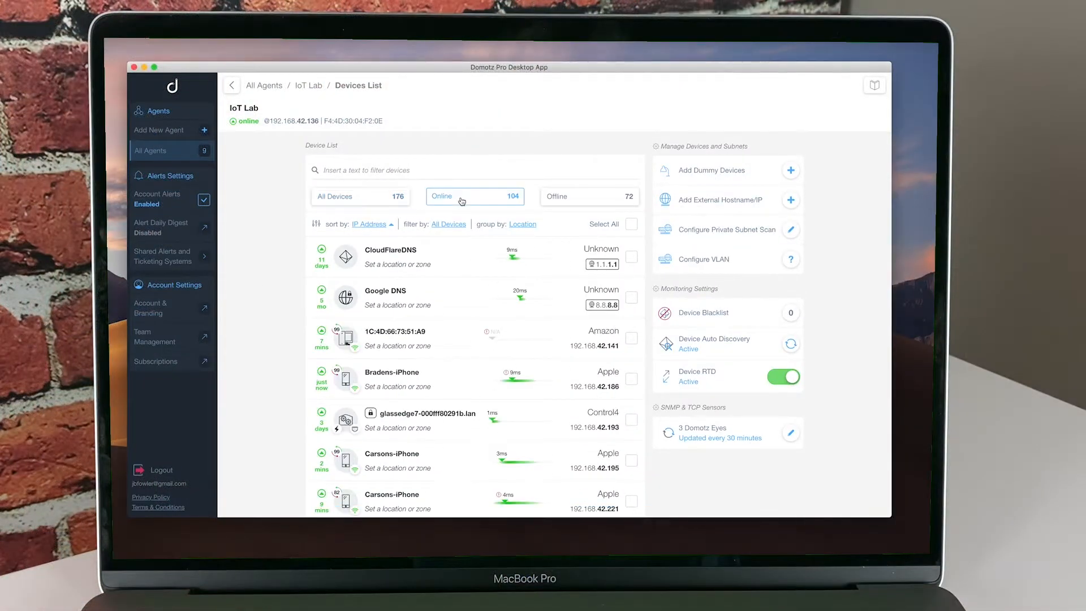
{"action": "left_click", "coordinate": [588, 196]}
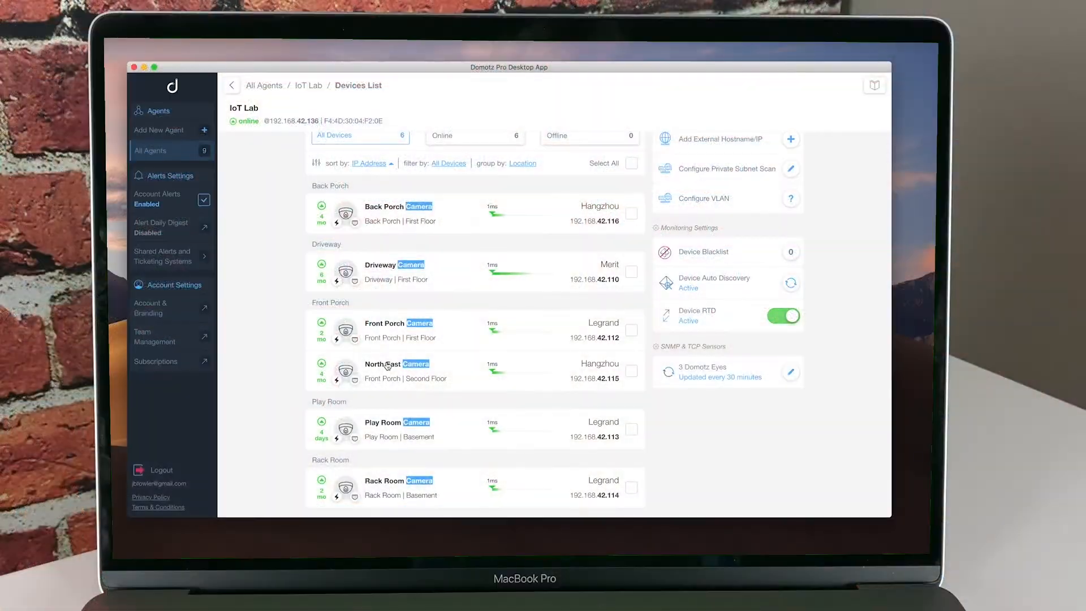
{"action": "left_click", "coordinate": [382, 364]}
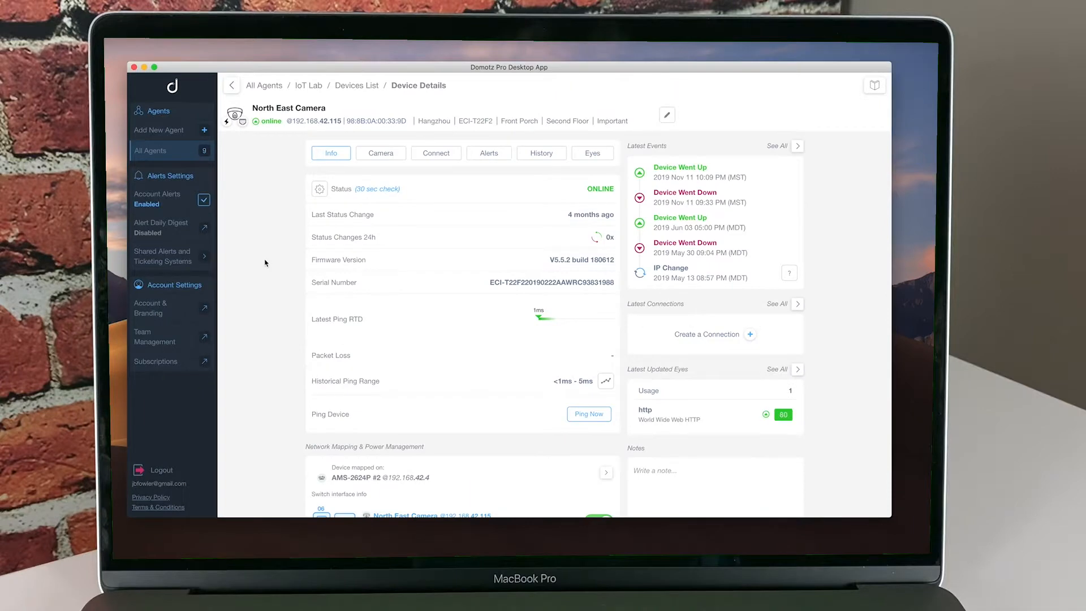
{"action": "left_click", "coordinate": [665, 116]}
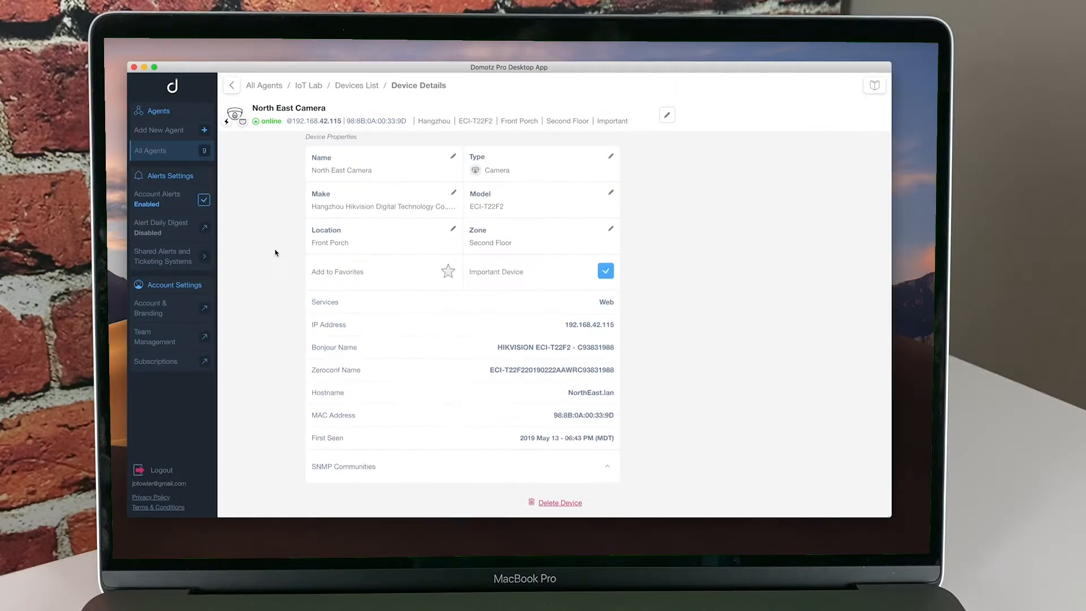